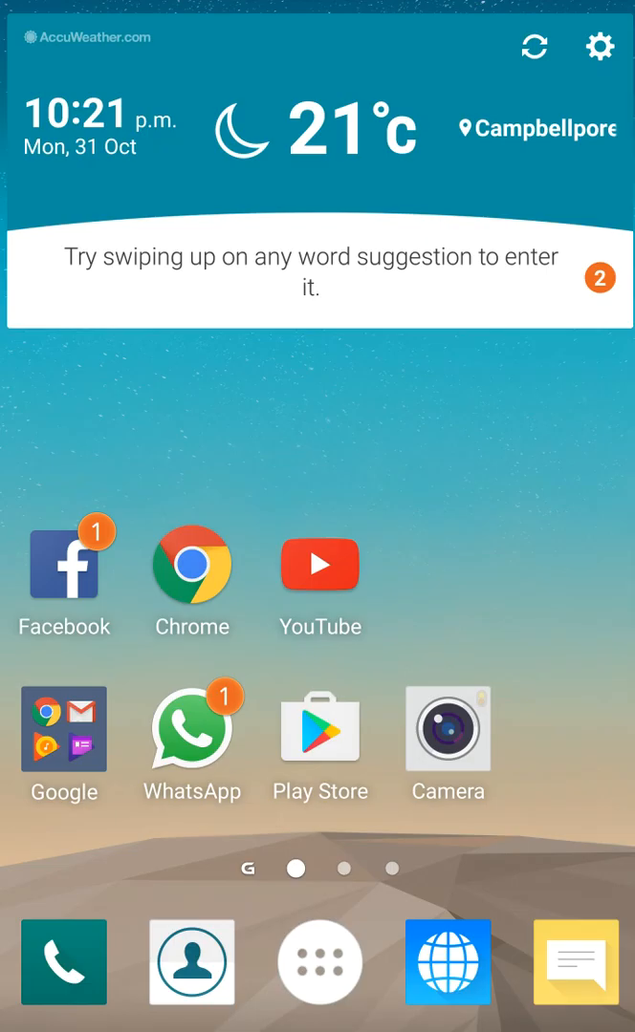
- Dial the LG hidden menu code *#546368 in the Phone dialer
left_click(63, 961)
type("*#5")
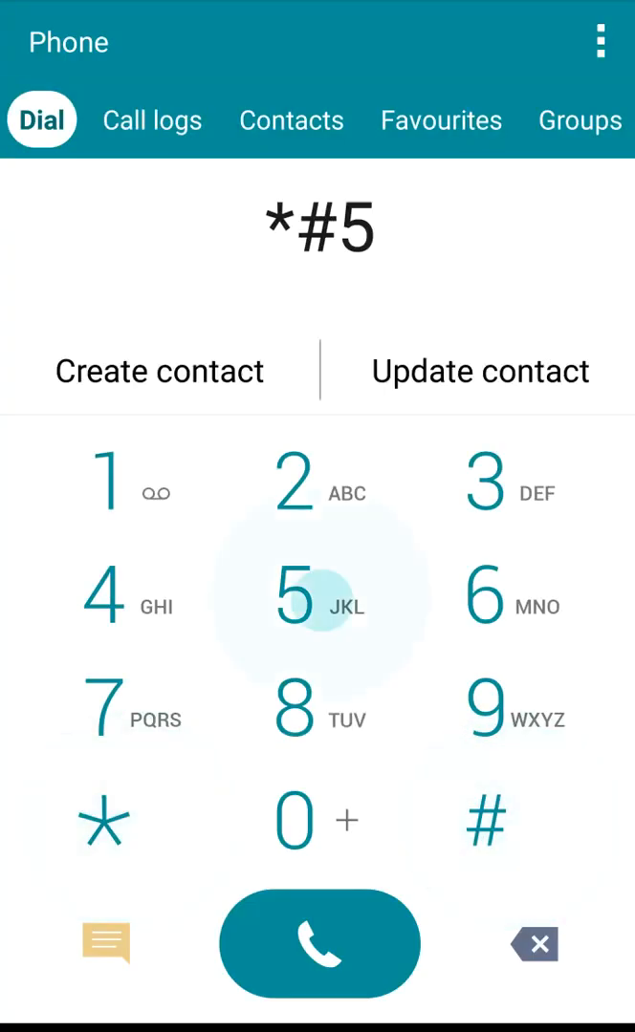
left_click(486, 493)
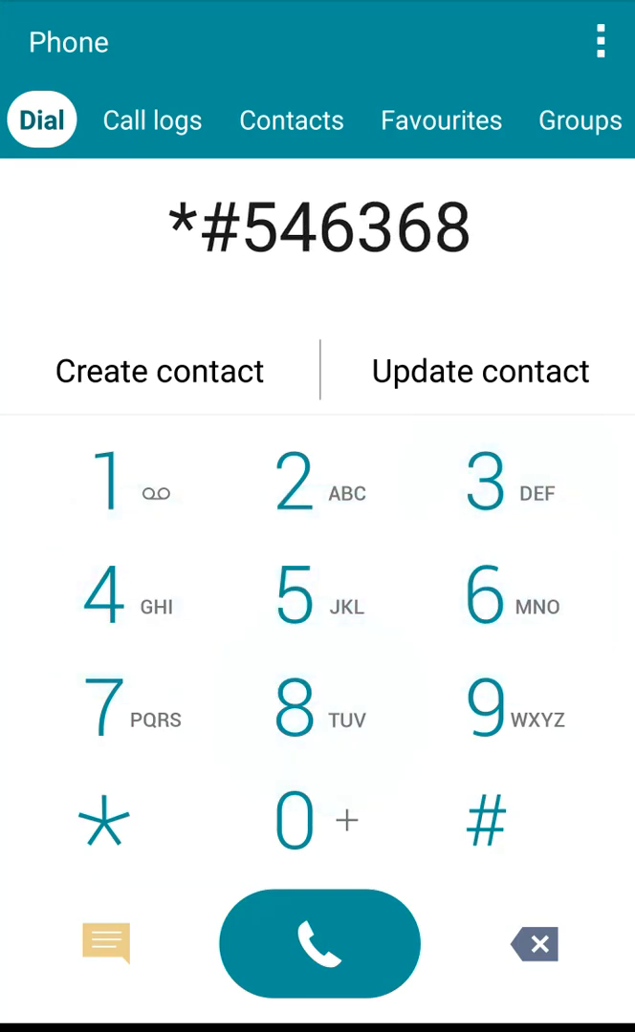
left_click(485, 821)
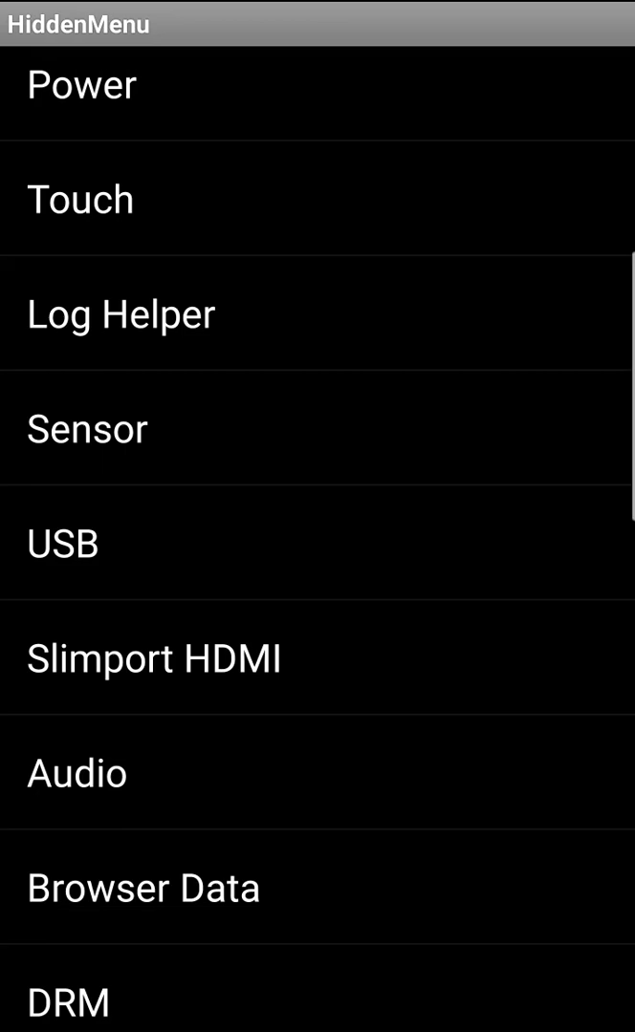
- Scroll the HiddenMenu category list and open ELT Test
scroll("down", 3)
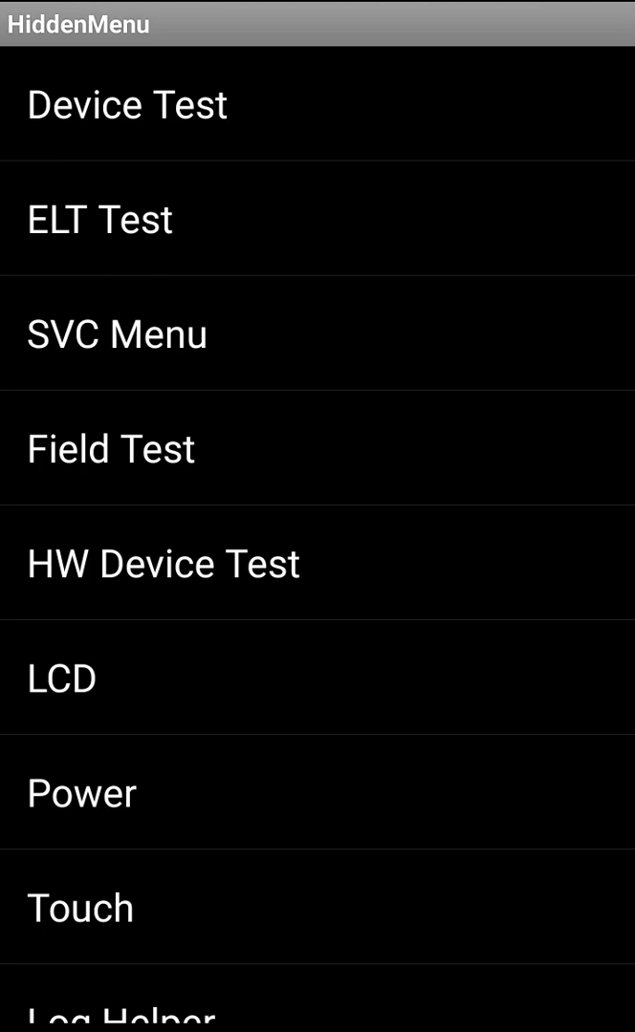
left_click(99, 219)
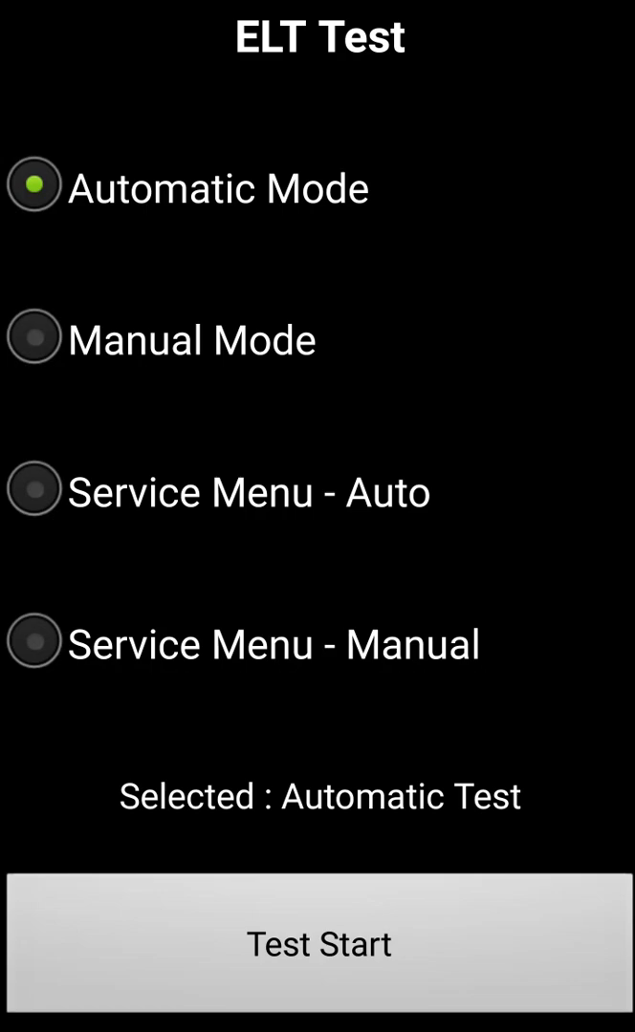
- Choose Manual Mode for the ELT test and start it
left_click(33, 339)
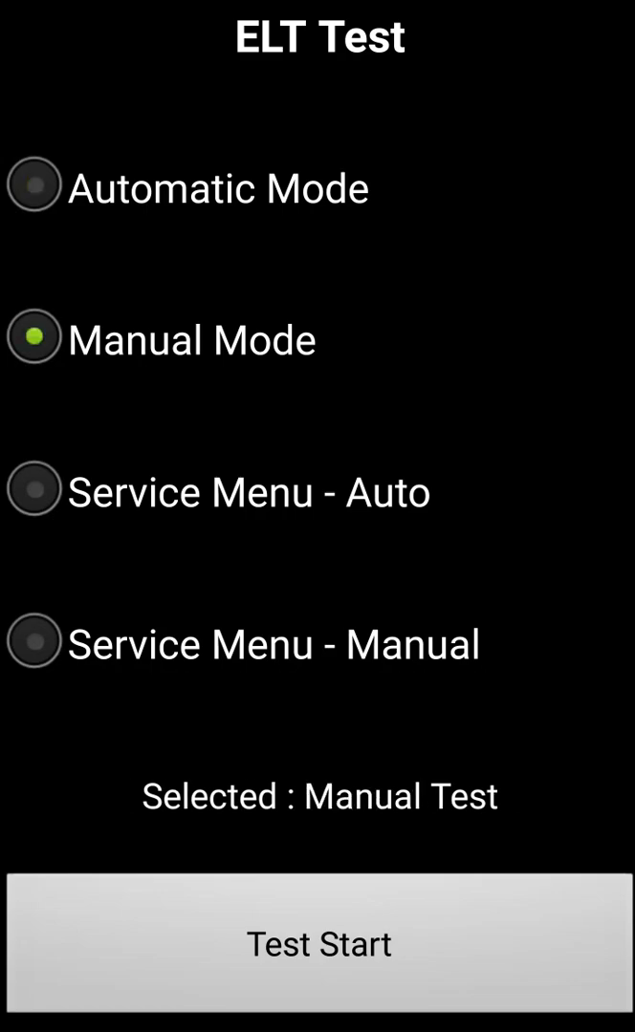
left_click(318, 943)
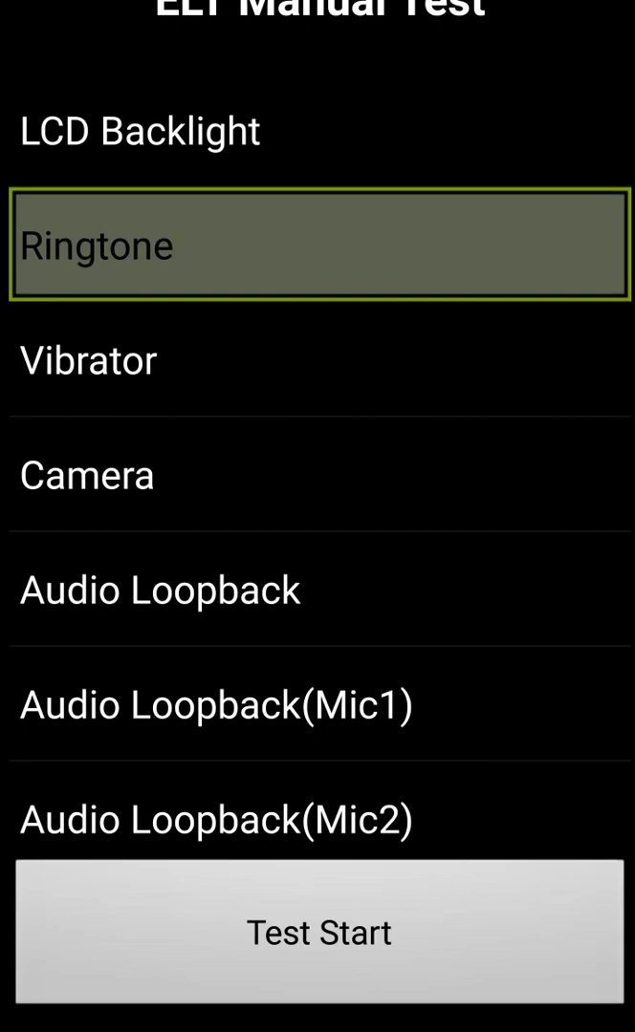
- Run the Ringtone manual test, then stop its playback
left_click(318, 931)
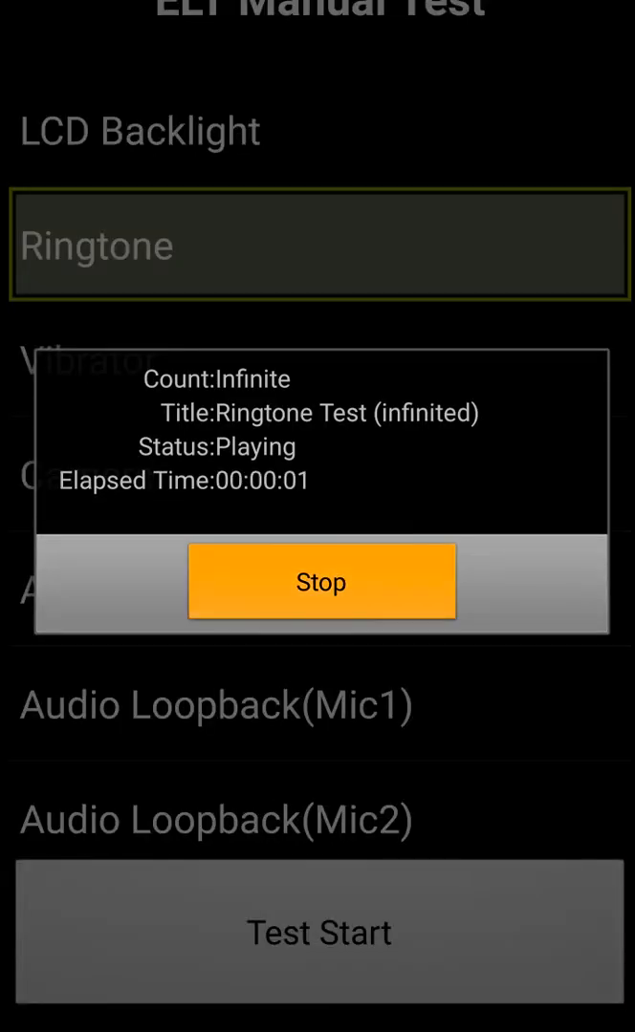
left_click(320, 581)
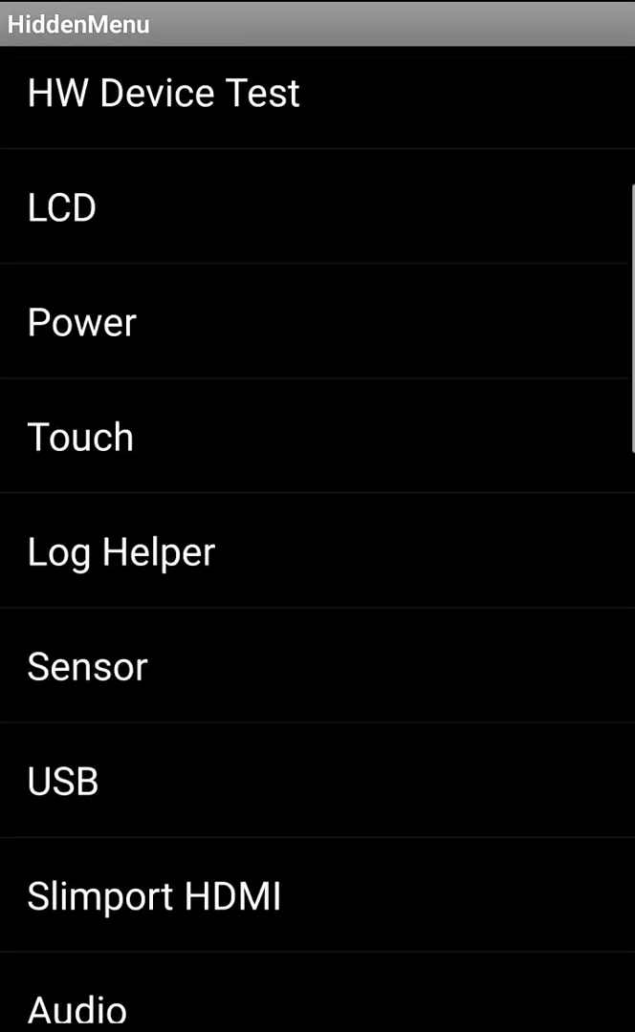
scroll("down", 3)
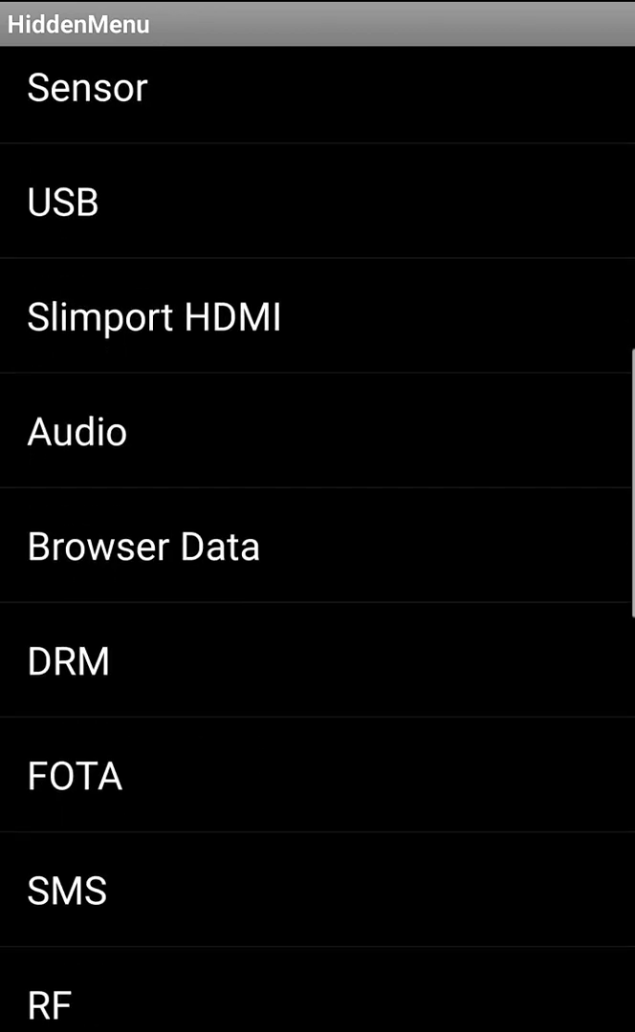
scroll("down", 3)
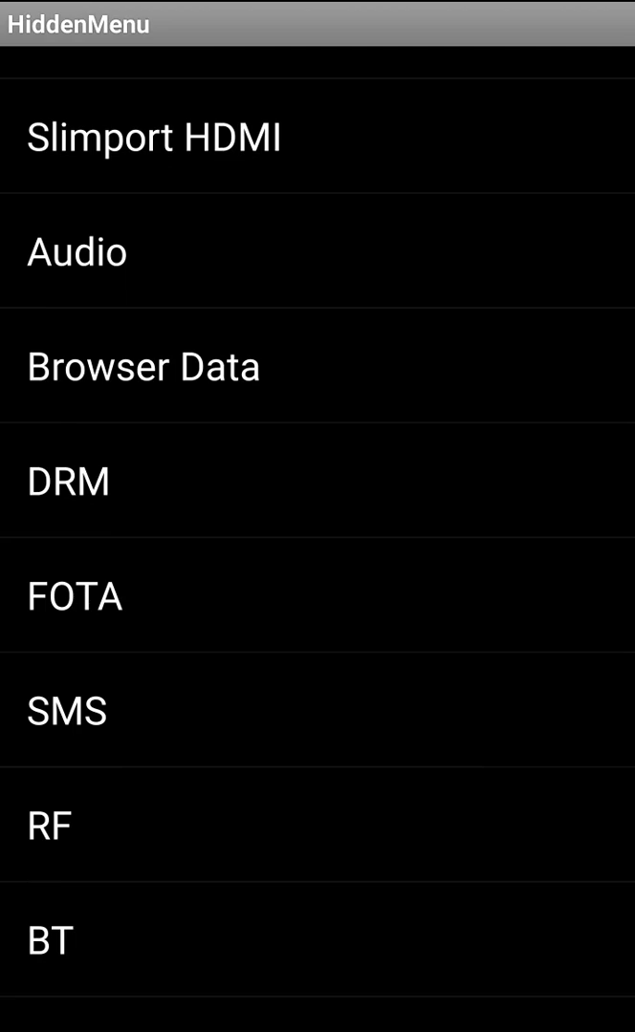
scroll("down", 3)
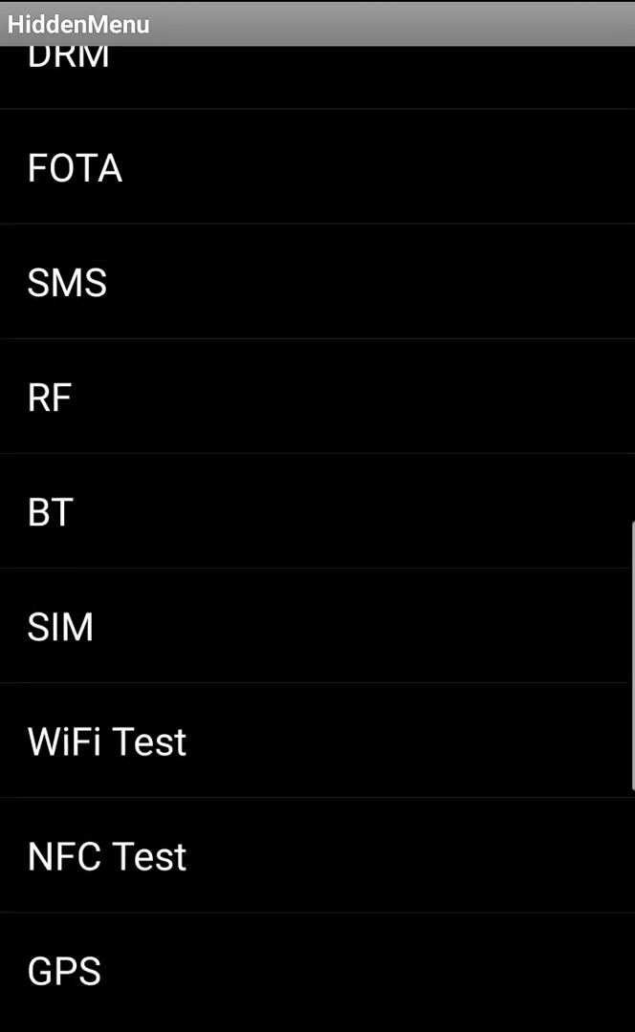